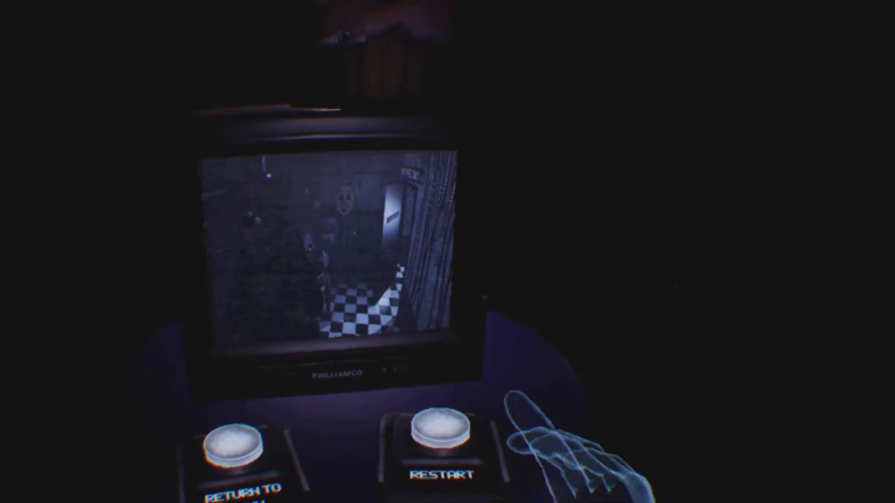
# Step: Return to the level-select hub and page the categories from Dark Rooms to Night Terrors
pyautogui.click(440, 450)
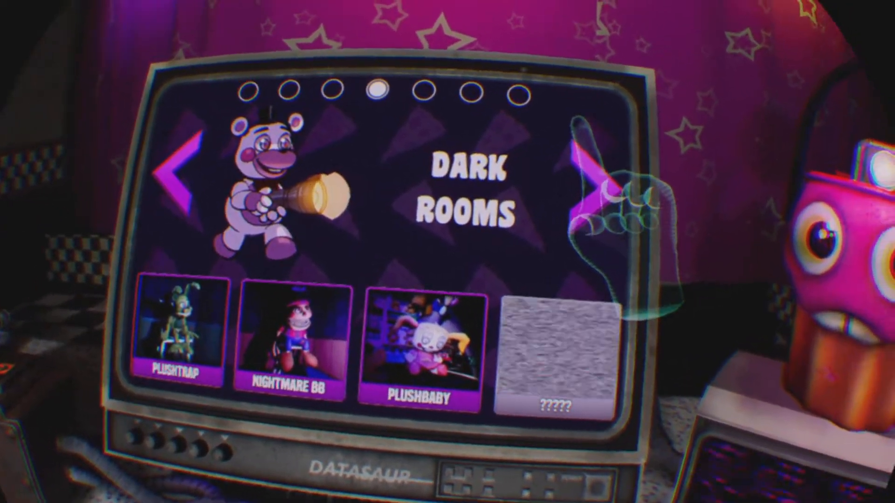
pyautogui.click(591, 191)
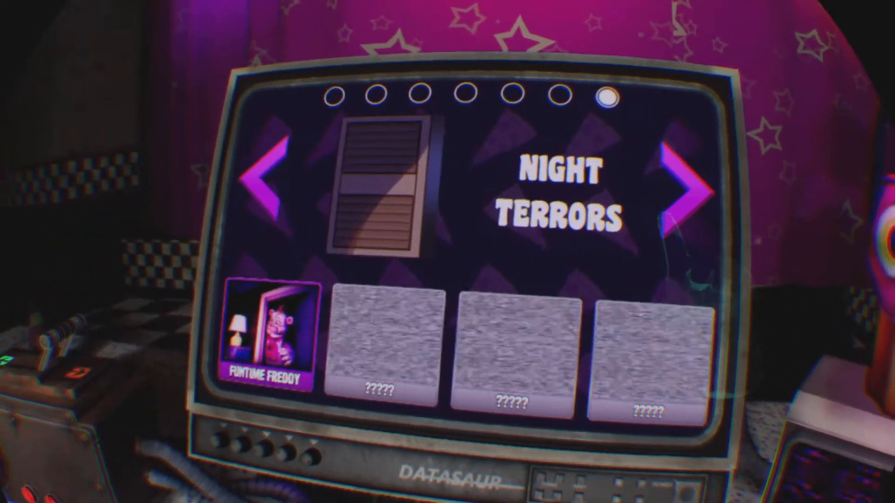